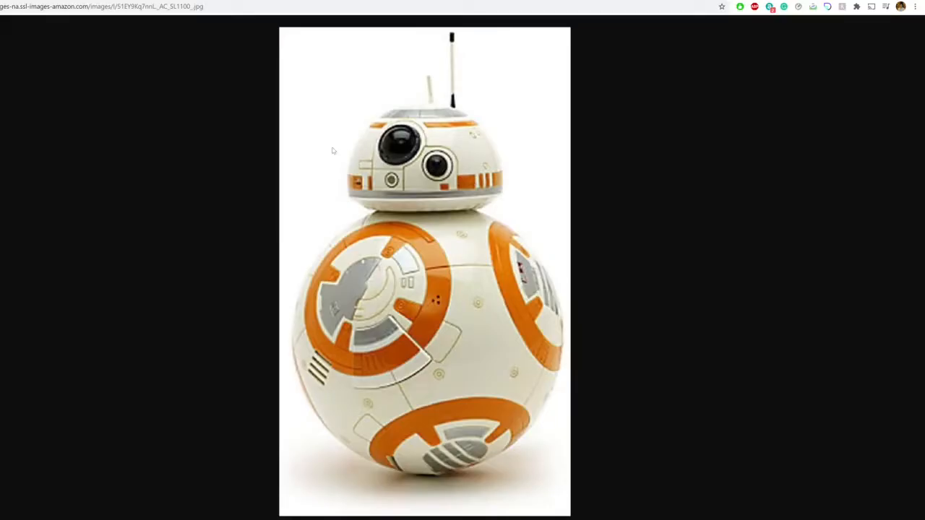
pyautogui.moveTo(203, 52)
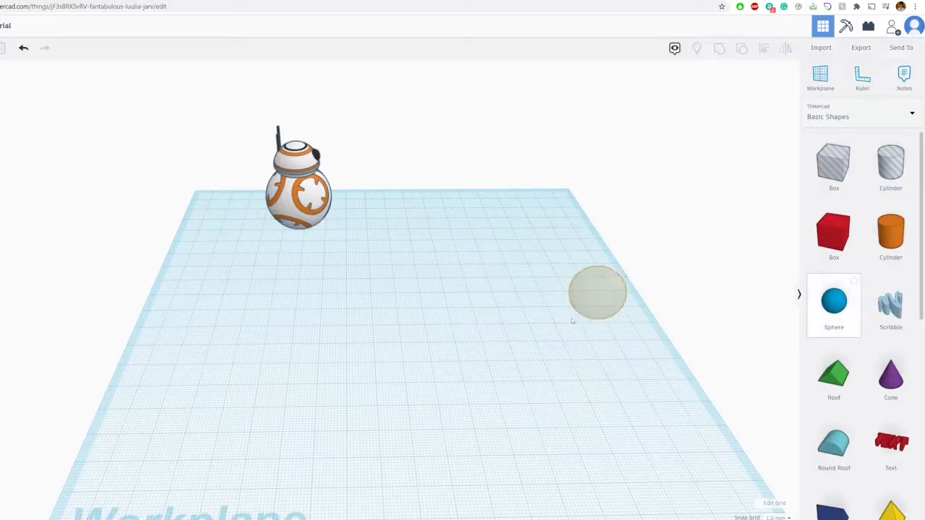
# Step: Add a sphere to the workplane and colour it white as BB-8's body
pyautogui.click(834, 299)
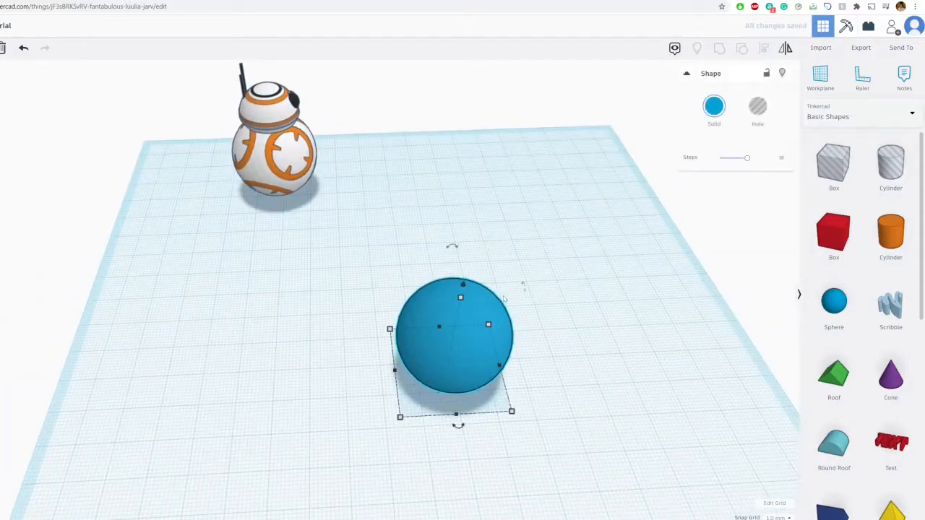
pyautogui.click(713, 105)
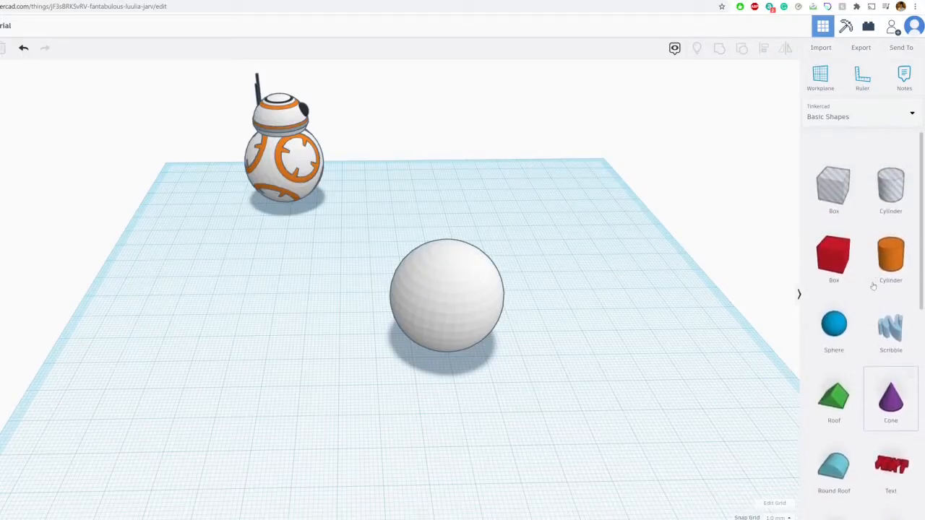
# Step: Place an orange tube from Basic Shapes on the workplane beside the white sphere
pyautogui.scroll(-3)
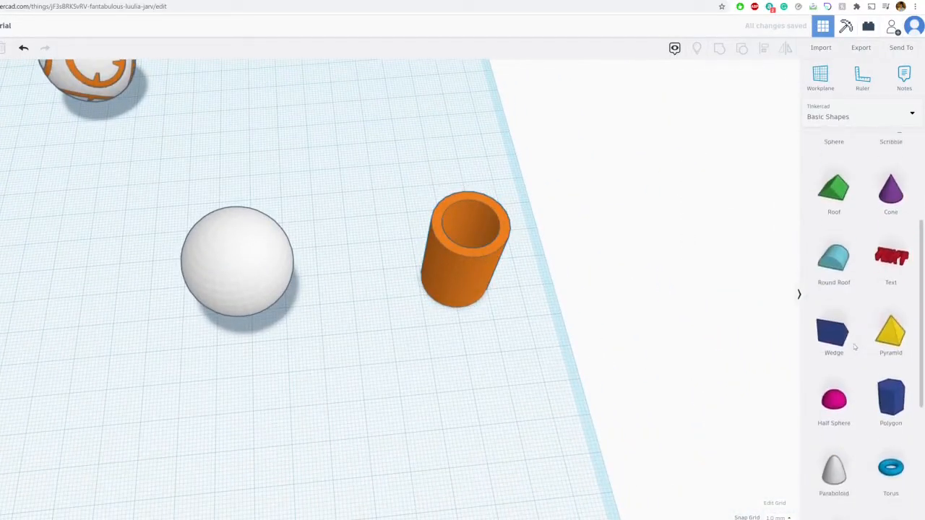
pyautogui.scroll(-3)
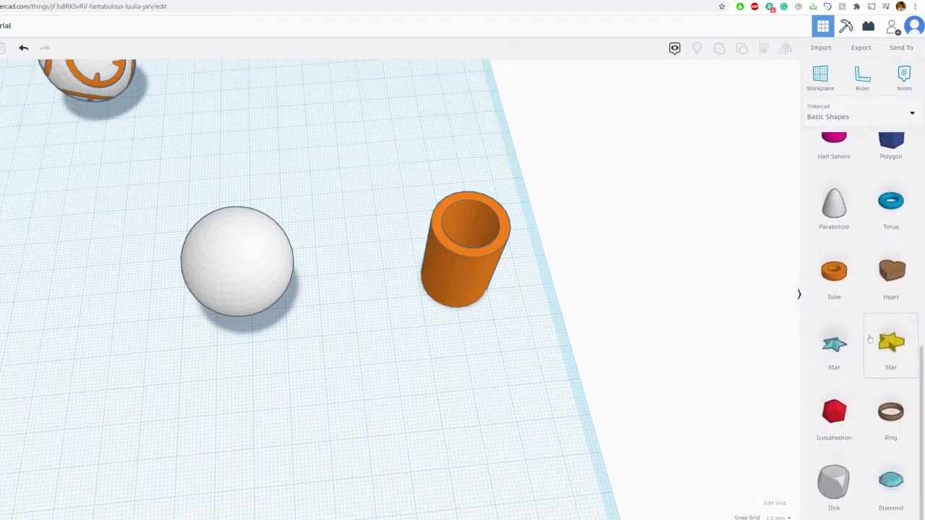
pyautogui.scroll(3)
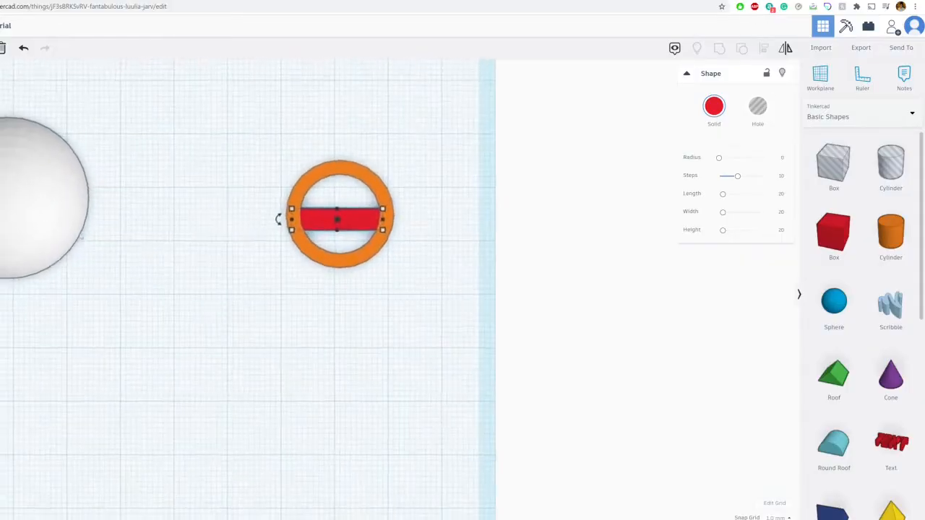
# Step: Shrink the box into a narrow orange tab at the ring's left edge, as tall as the tube, and copy it
pyautogui.moveTo(381, 228); pyautogui.dragTo(344, 228)
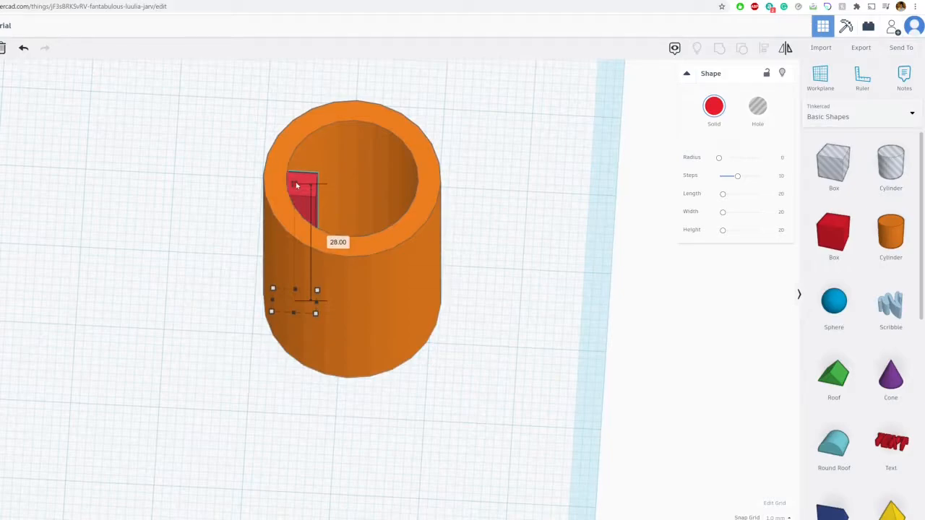
pyautogui.click(714, 106)
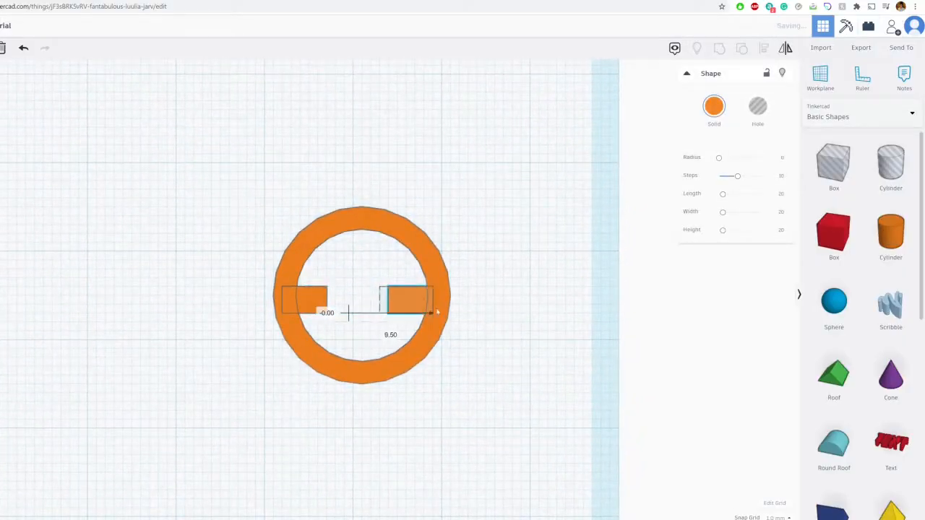
# Step: Push the copied tab into the ring's right wall and move another copy to the bottom
pyautogui.moveTo(404, 299); pyautogui.dragTo(418, 299)
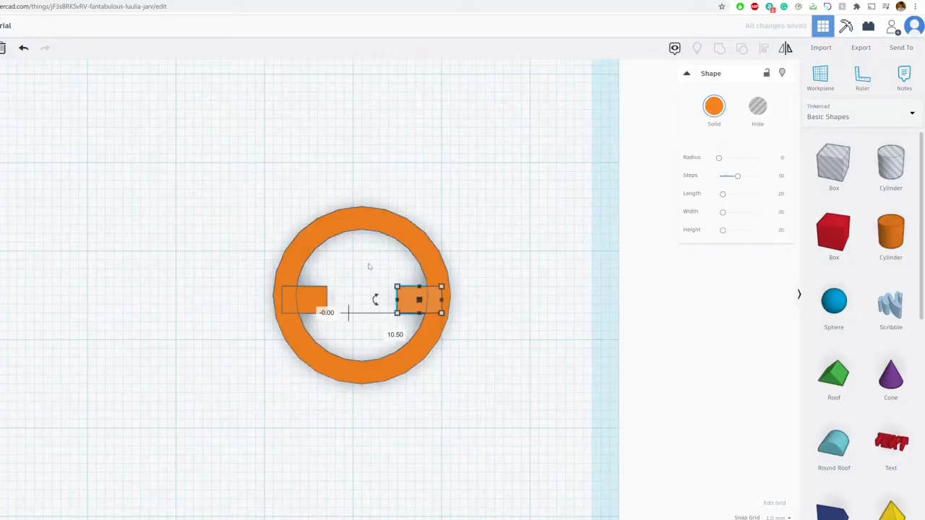
pyautogui.moveTo(419, 299); pyautogui.dragTo(440, 299)
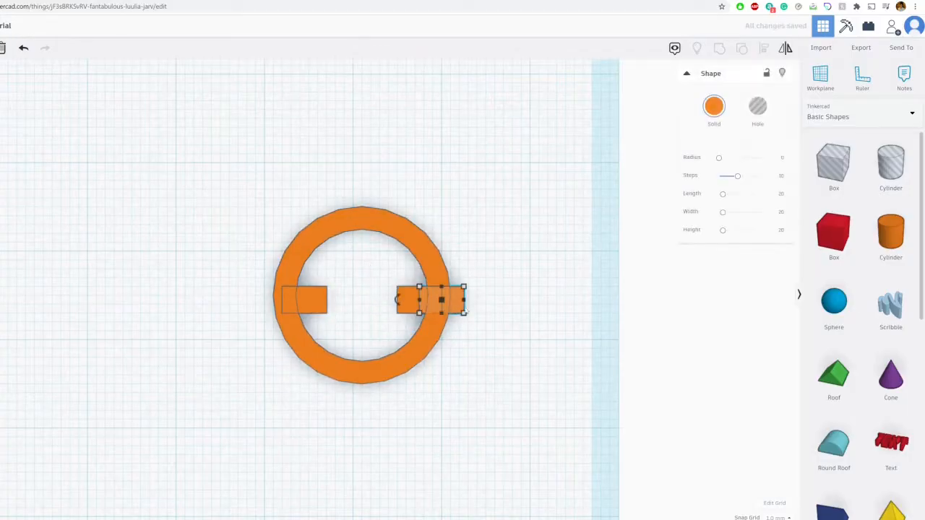
pyautogui.moveTo(431, 298); pyautogui.dragTo(358, 348)
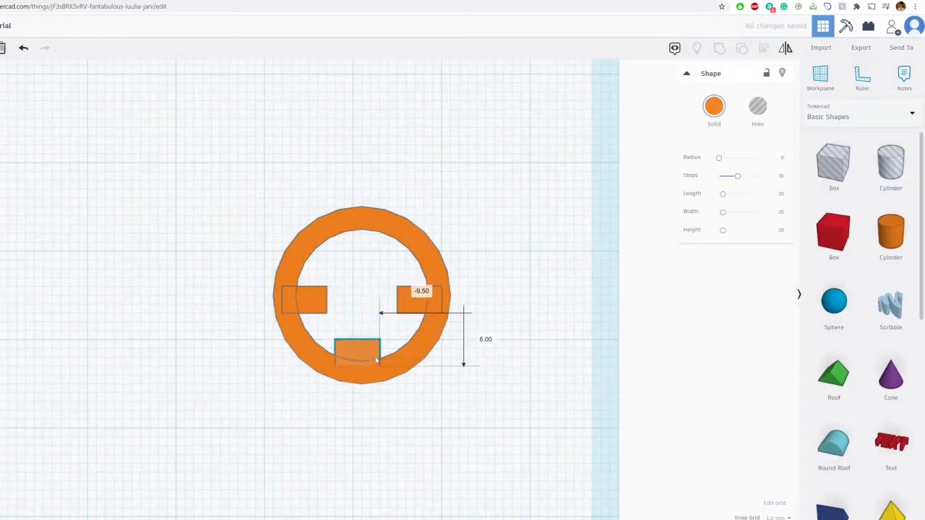
pyautogui.click(354, 353)
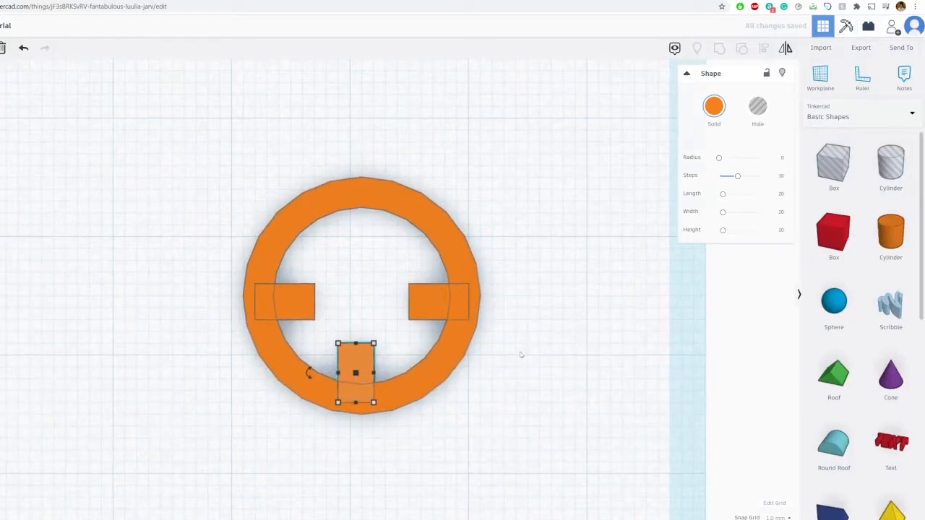
pyautogui.moveTo(356, 372); pyautogui.dragTo(368, 362)
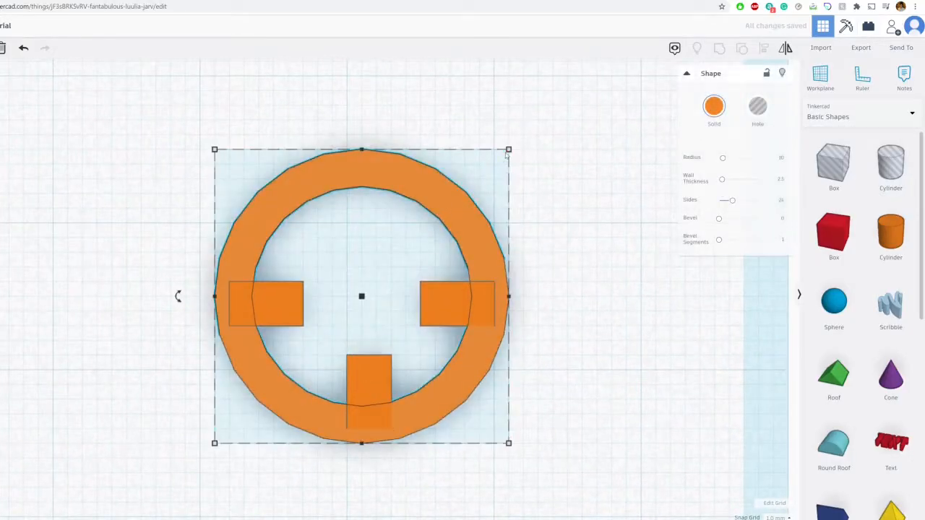
# Step: Seat the bottom tab and move a rotated copy into the ring's top wall, completing the crosshair
pyautogui.moveTo(508, 149); pyautogui.dragTo(523, 136)
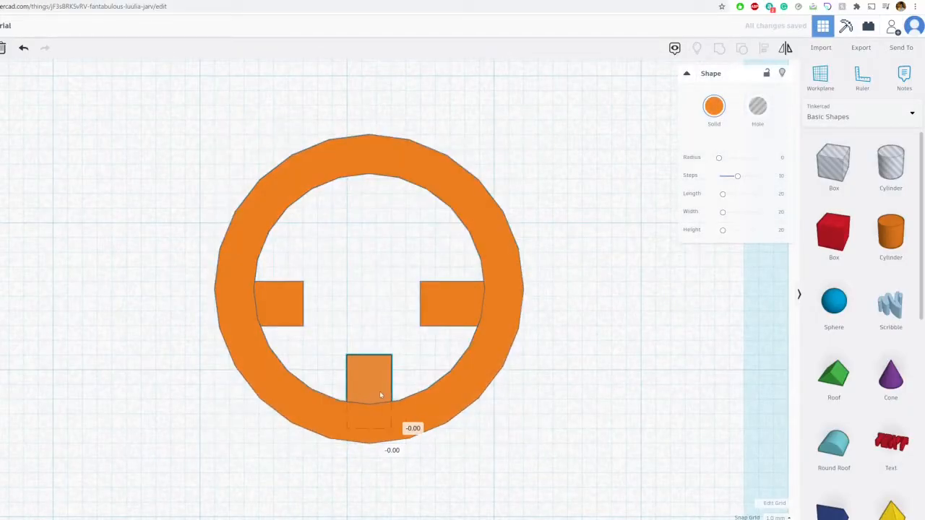
pyautogui.moveTo(368, 379); pyautogui.dragTo(265, 289)
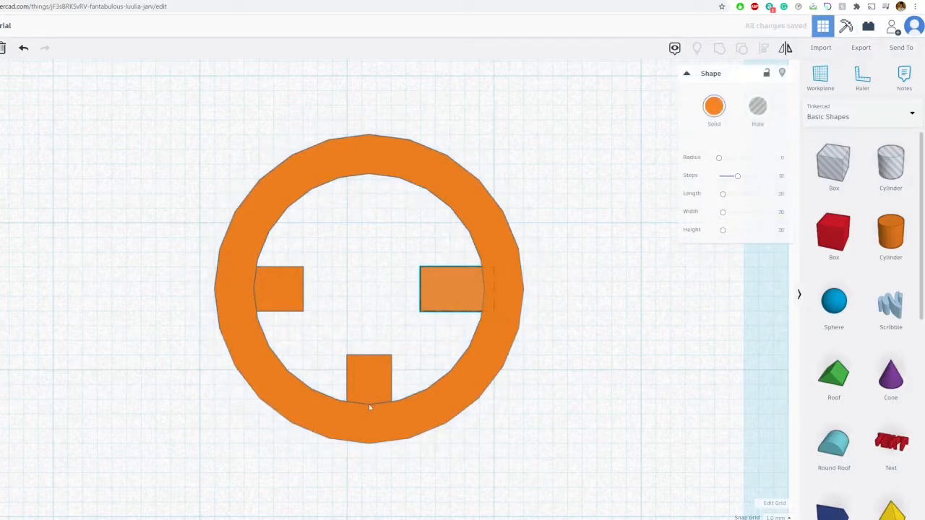
pyautogui.click(368, 379)
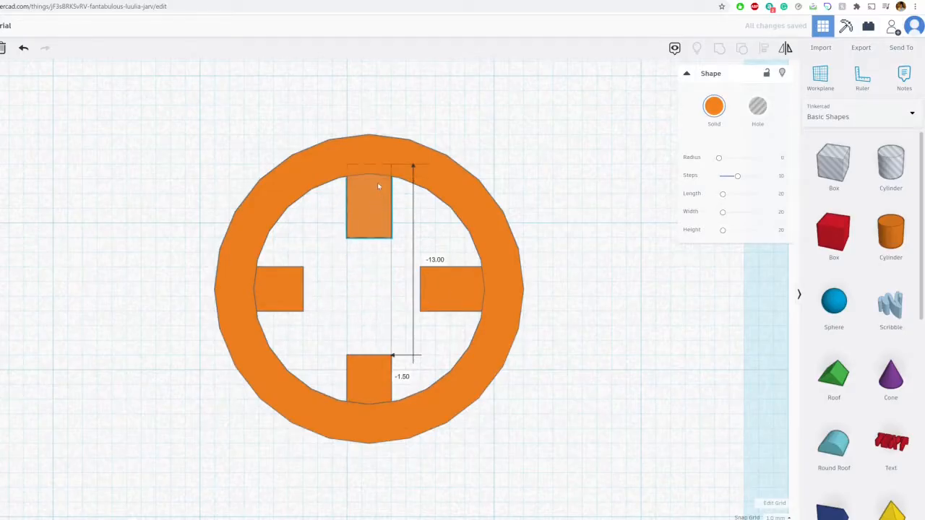
pyautogui.click(368, 210)
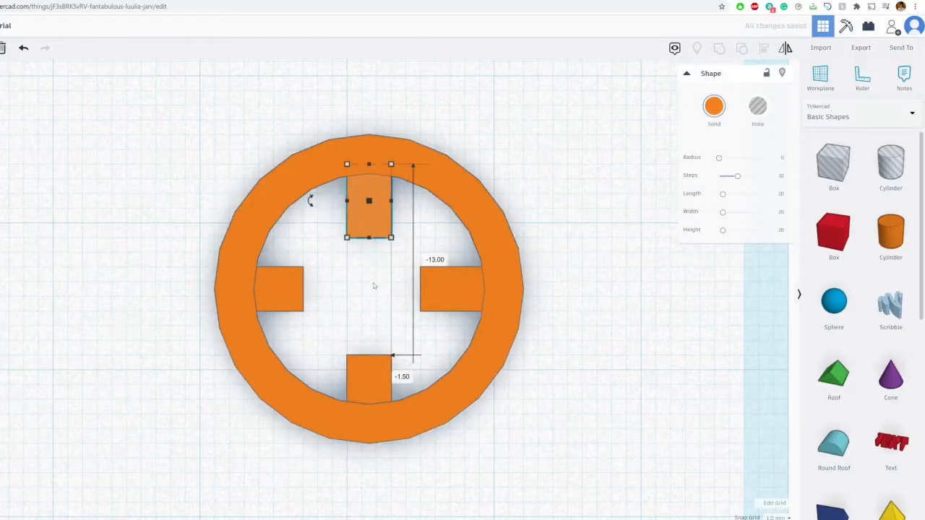
pyautogui.moveTo(368, 201); pyautogui.dragTo(471, 289)
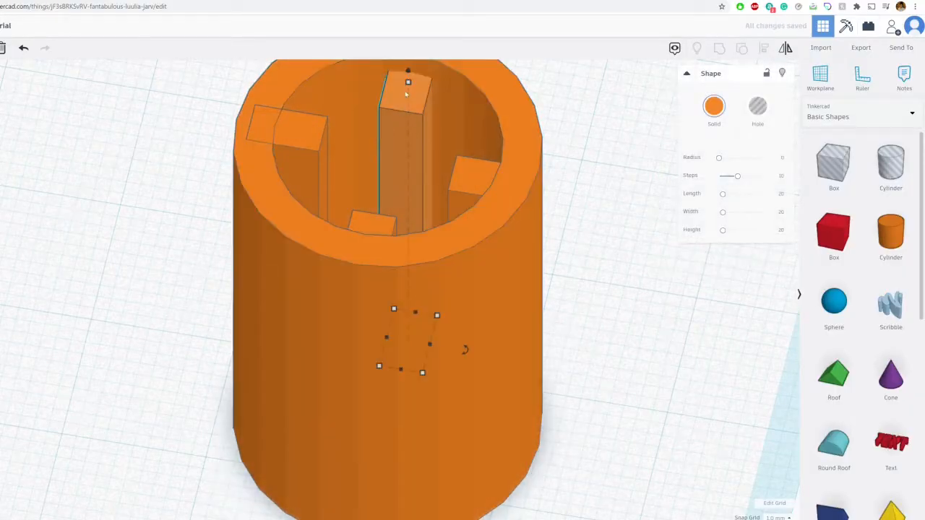
# Step: Drag the tabs' height handles so all four match the tube's rim
pyautogui.moveTo(407, 81); pyautogui.dragTo(408, 65)
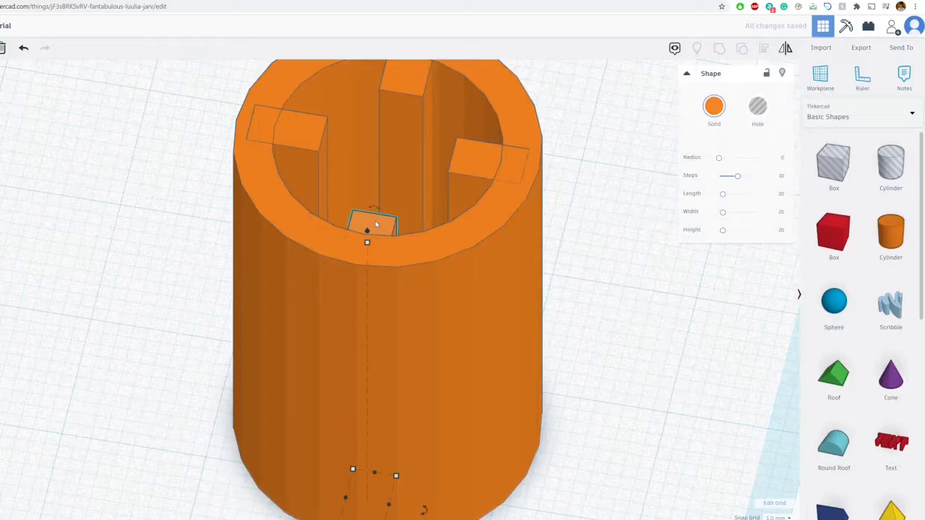
pyautogui.click(497, 292)
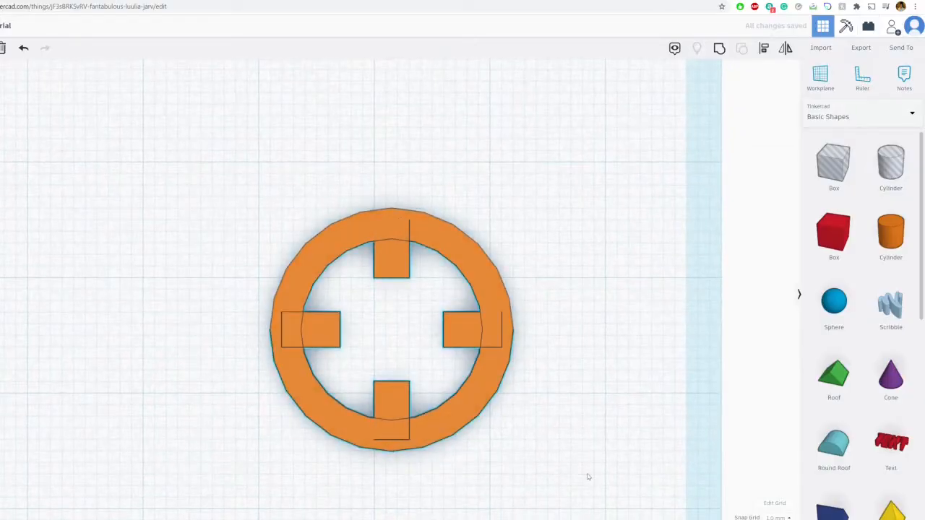
# Step: Group the ring with its four tabs and fit it over the white sphere's top and bottom
pyautogui.click(393, 329)
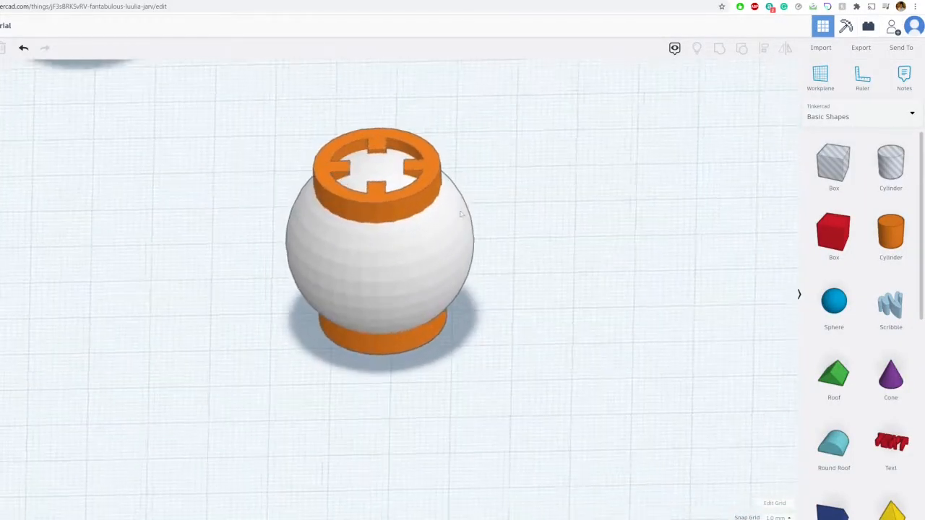
# Step: Duplicate the crosshair tube and rotate copies through the sphere's sides
pyautogui.click(376, 252)
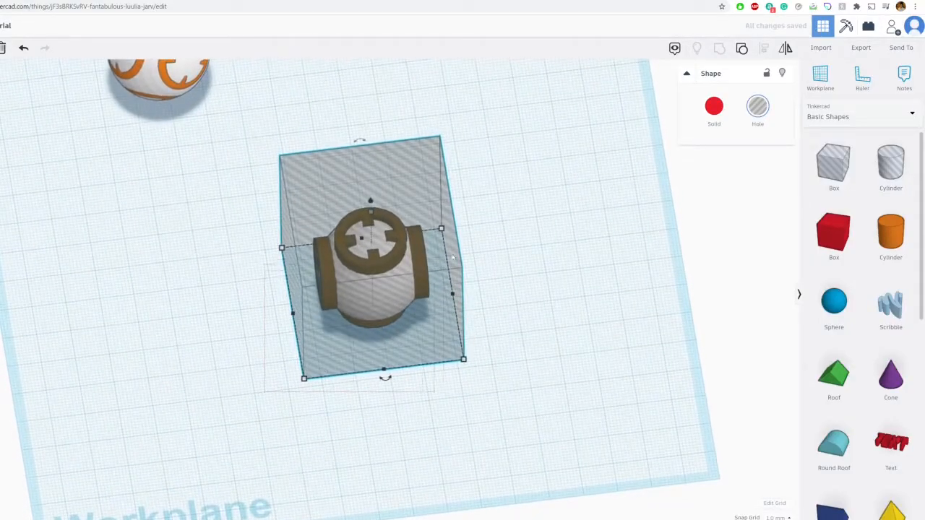
# Step: Group the hole box and inner sphere with the tubes, leaving flush orange crosshairs on the sphere
pyautogui.click(720, 47)
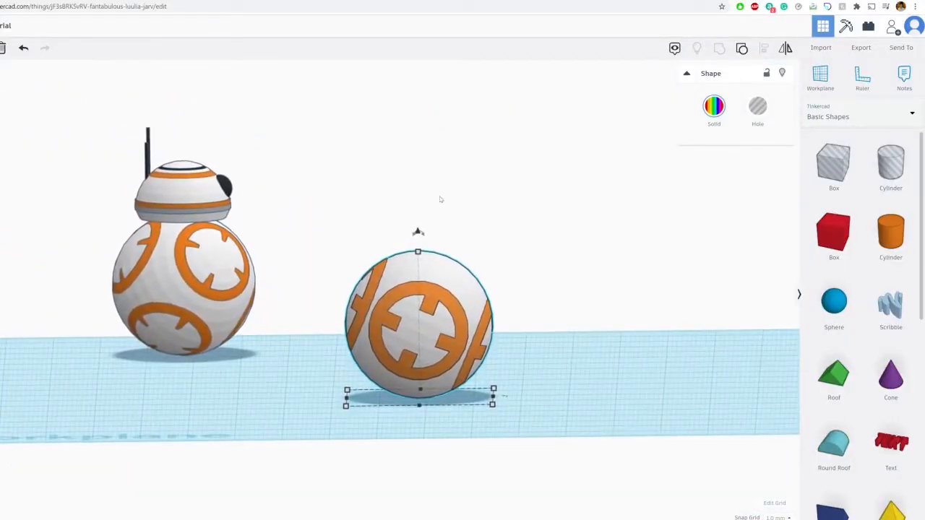
# Step: Place a half sphere and raise it to cap the paraboloid
pyautogui.scroll(-3)
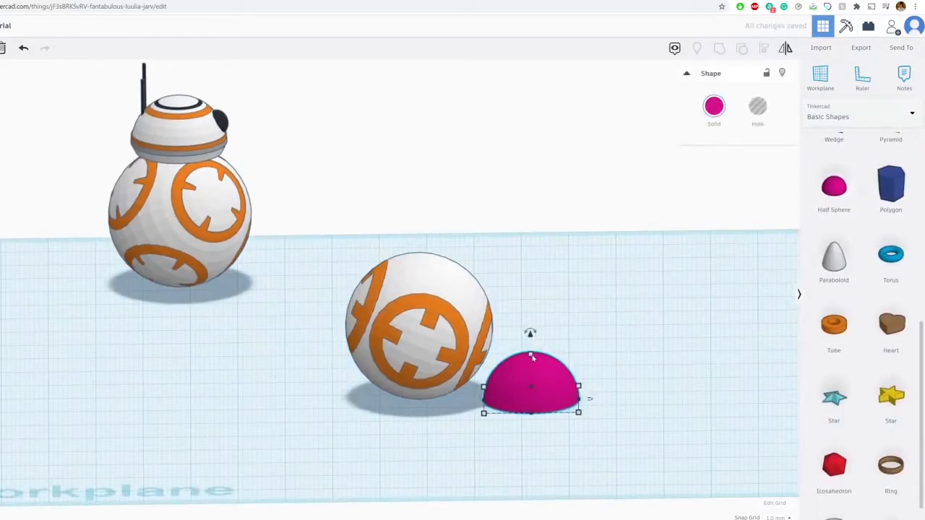
pyautogui.moveTo(532, 387); pyautogui.dragTo(532, 260)
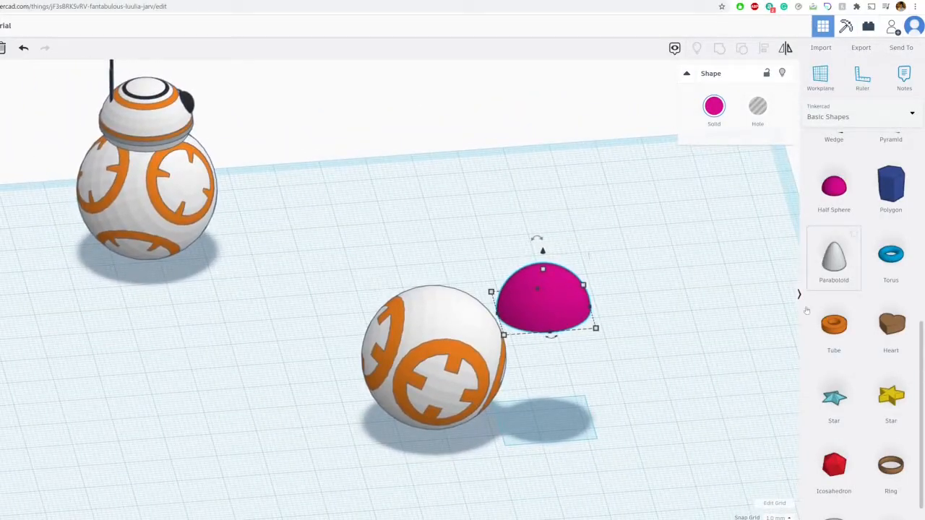
pyautogui.moveTo(544, 296); pyautogui.dragTo(658, 272)
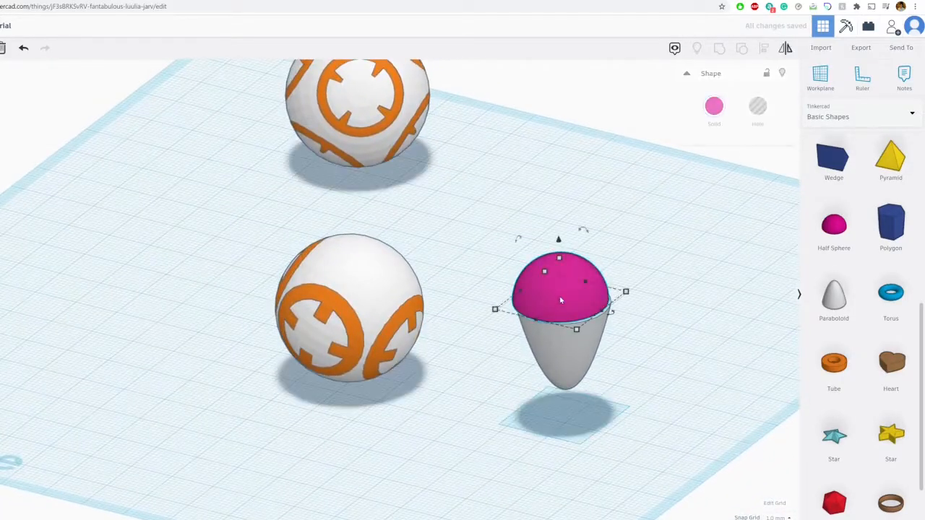
# Step: Colour the cap magenta and duplicate the orange-decorated body sphere
pyautogui.click(714, 106)
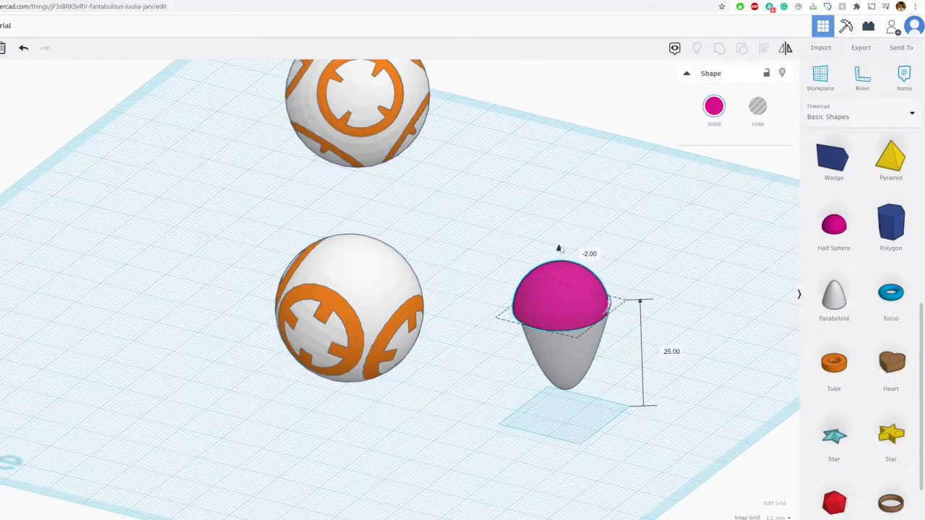
pyautogui.click(656, 365)
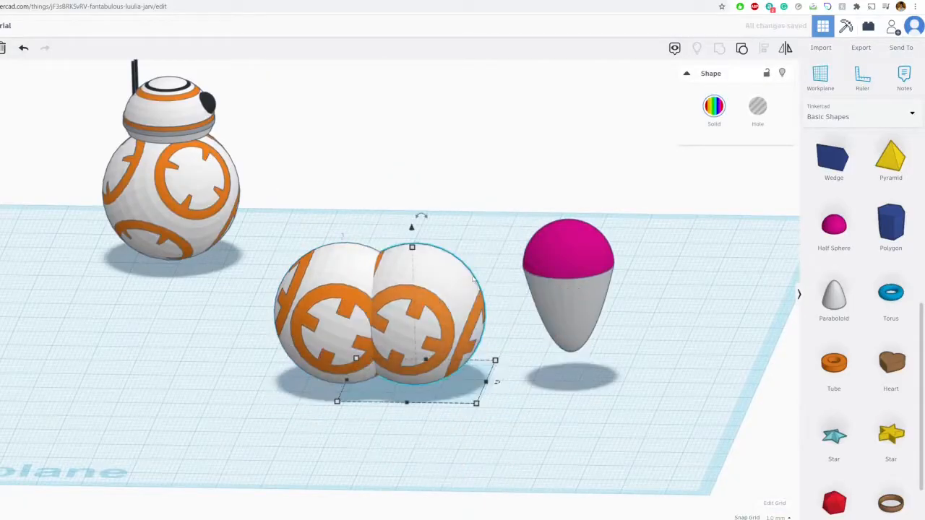
# Step: Move the sphere copy under the cap as a Hole and group, leaving a plain white dome
pyautogui.moveTo(412, 310); pyautogui.dragTo(571, 311)
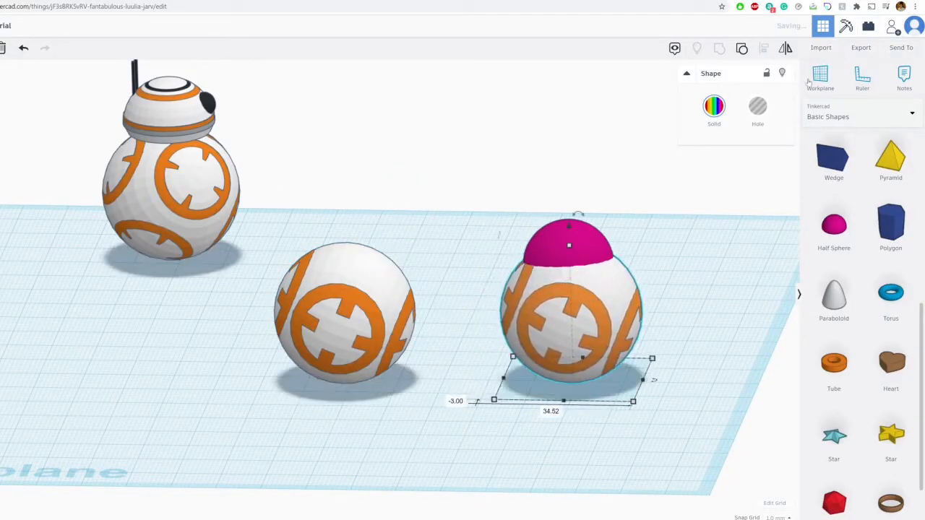
pyautogui.click(757, 107)
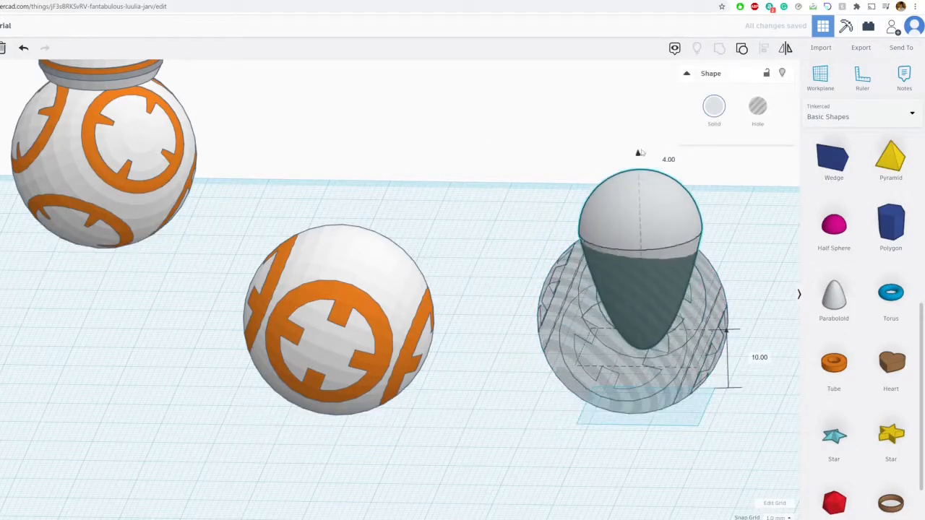
pyautogui.click(714, 107)
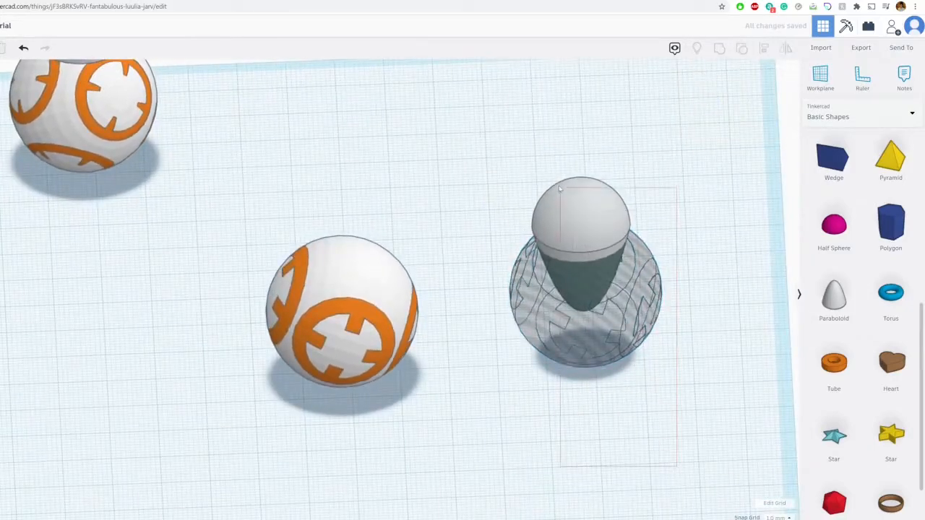
pyautogui.click(584, 282)
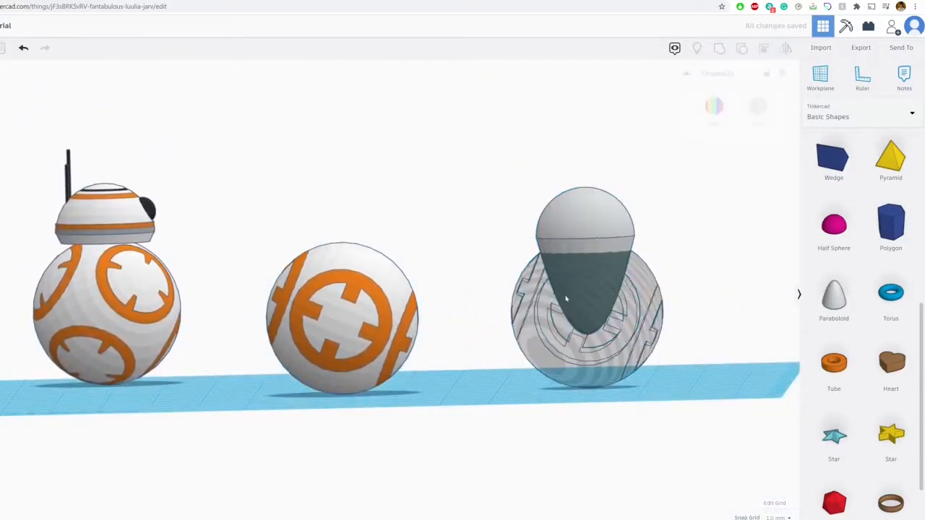
pyautogui.click(585, 296)
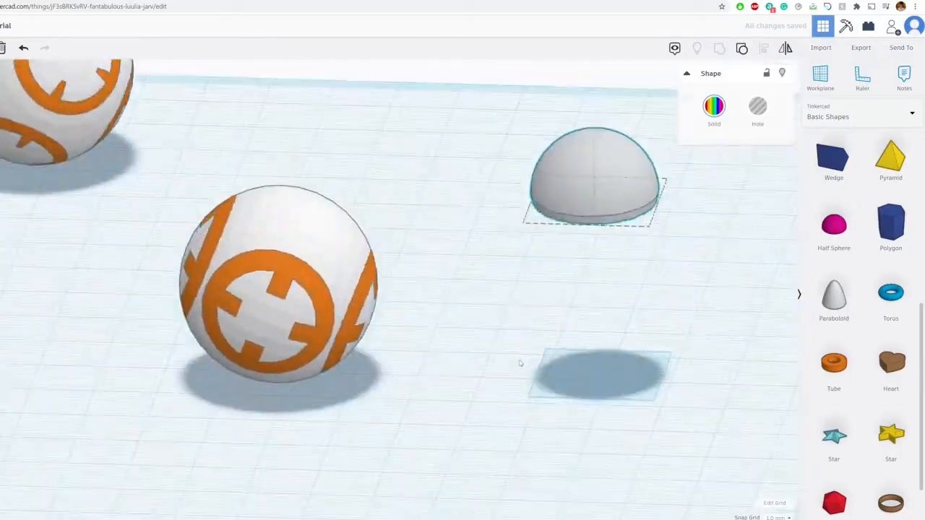
# Step: Add an orange Tube band with a zigzag lower edge around the dome's base and group it
pyautogui.click(714, 107)
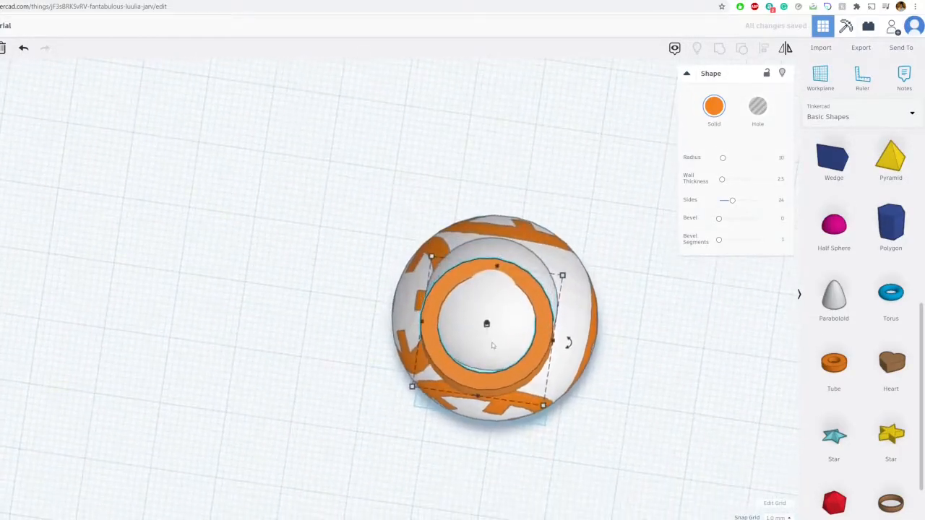
pyautogui.moveTo(494, 325); pyautogui.dragTo(723, 296)
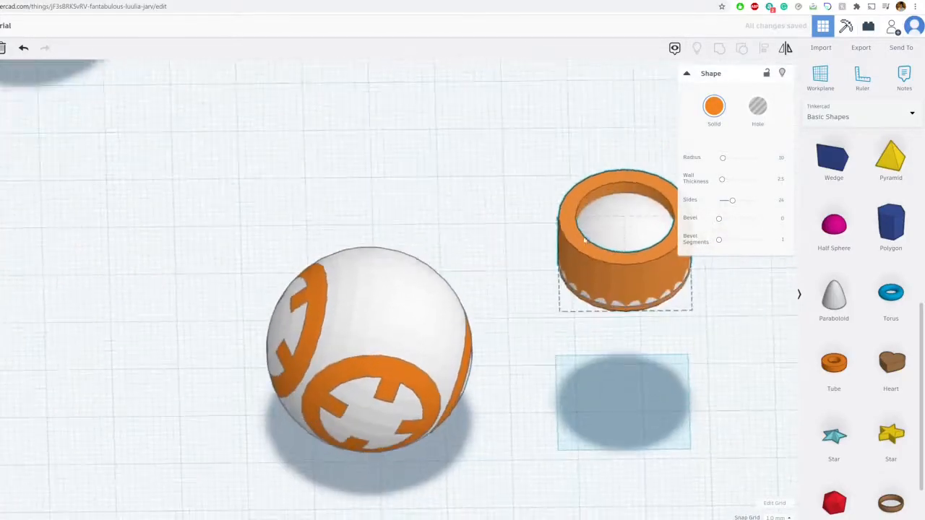
pyautogui.scroll(3)
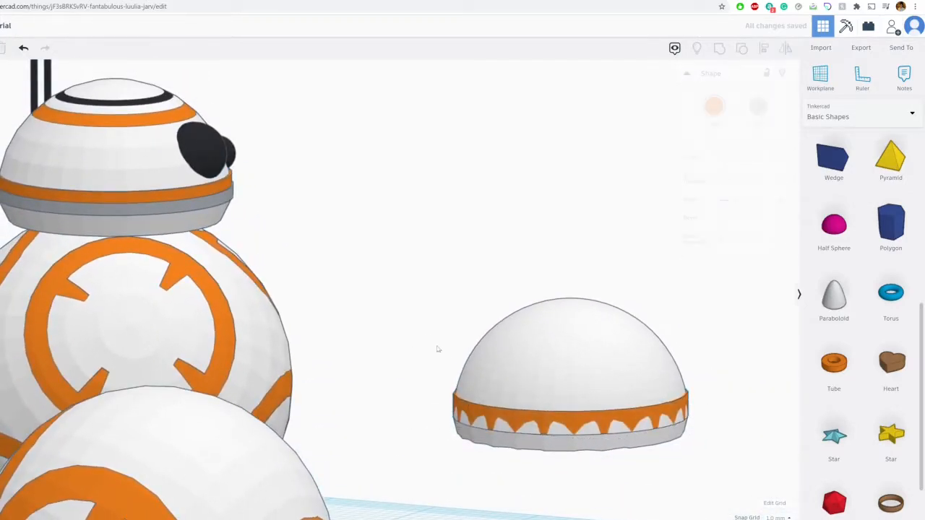
# Step: Add thin orange and black rings on the dome's top and a new white Half Sphere beside the head
pyautogui.click(569, 375)
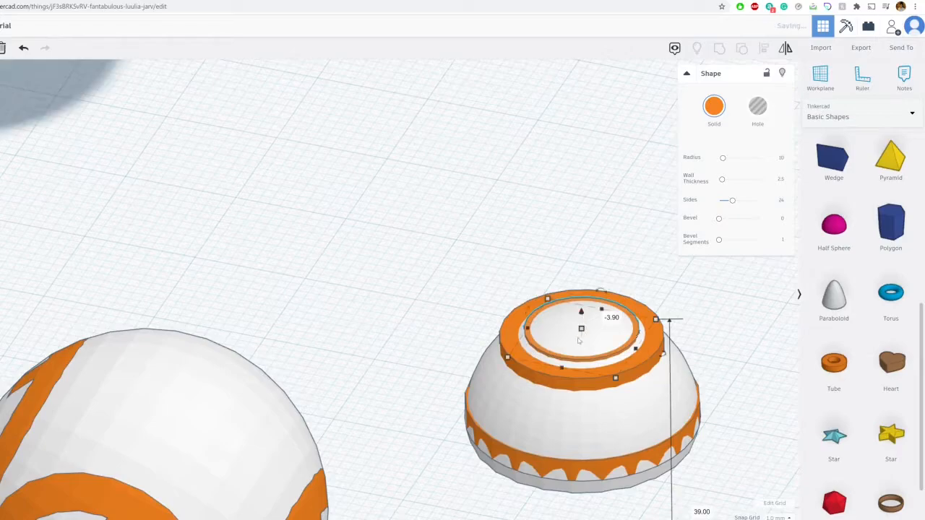
pyautogui.click(714, 107)
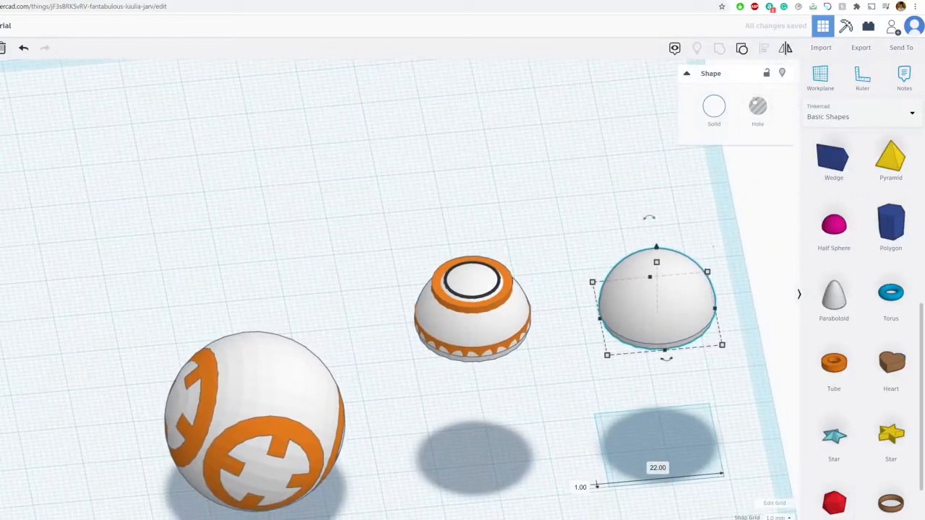
# Step: Cut away the spare half sphere with a Hole Box, then bring in a sphere for an eye
pyautogui.click(757, 107)
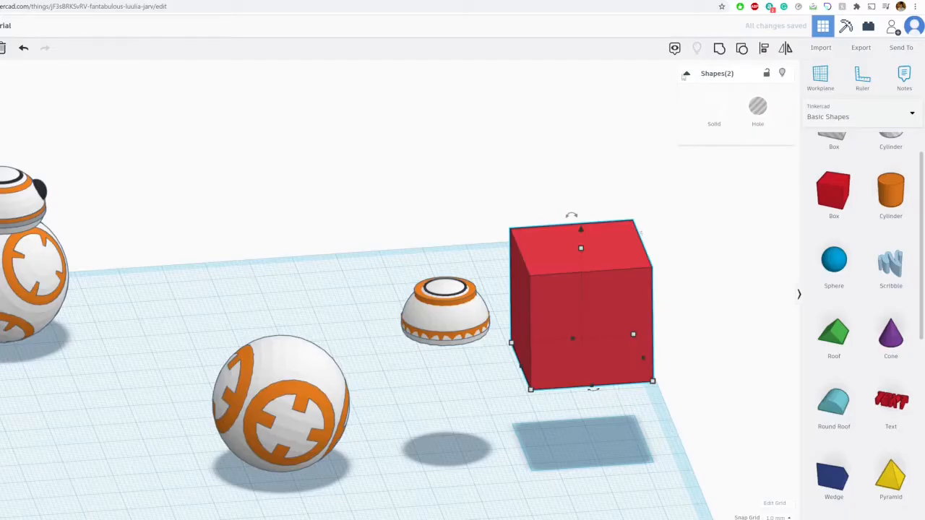
pyautogui.click(581, 304)
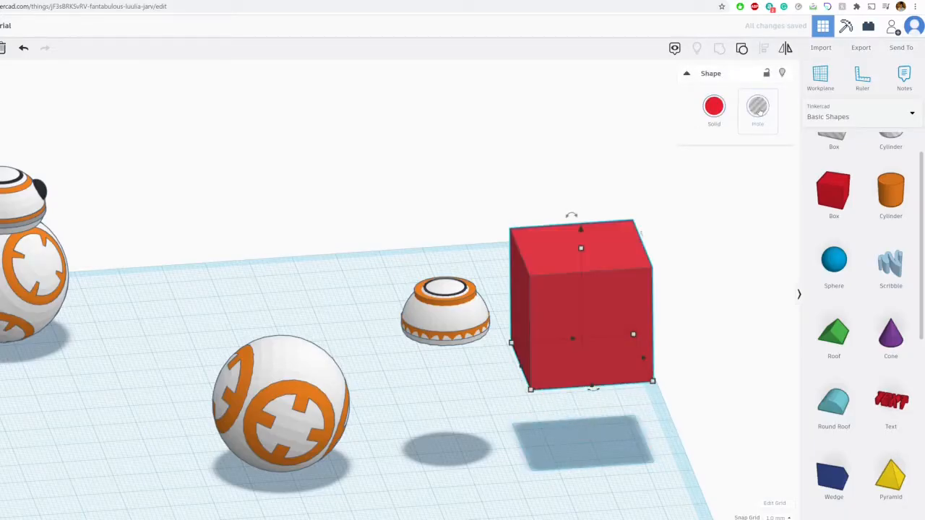
pyautogui.click(757, 107)
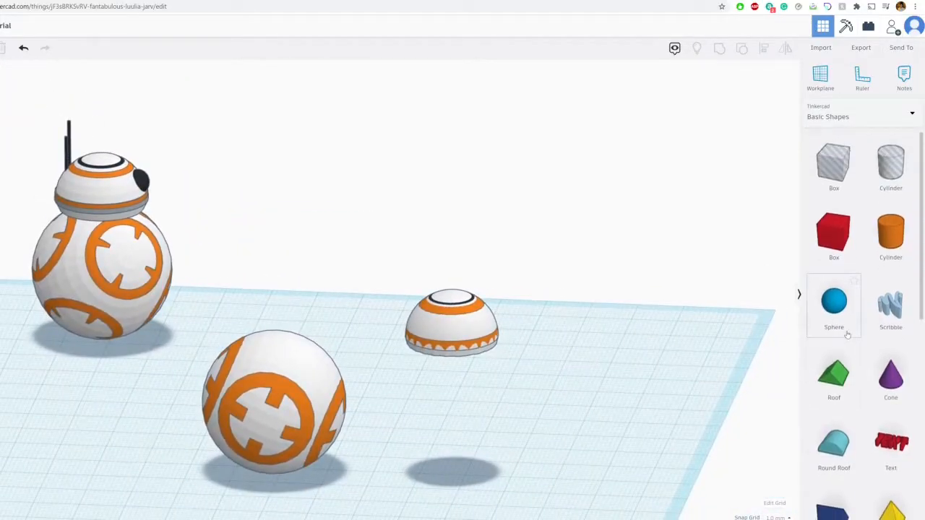
pyautogui.click(833, 304)
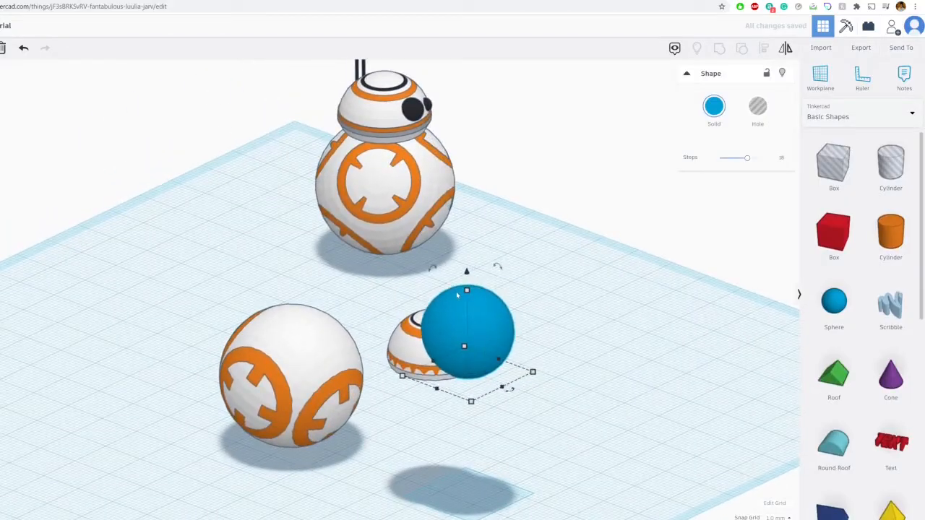
# Step: Shrink the sphere to about 7 mm, seat it on the dome's front and colour it black
pyautogui.moveTo(465, 291); pyautogui.dragTo(468, 354)
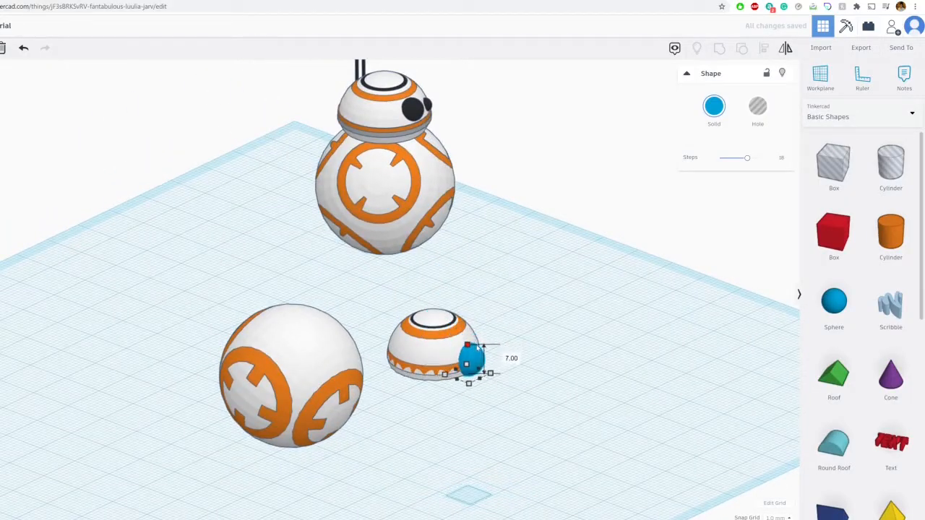
pyautogui.scroll(3)
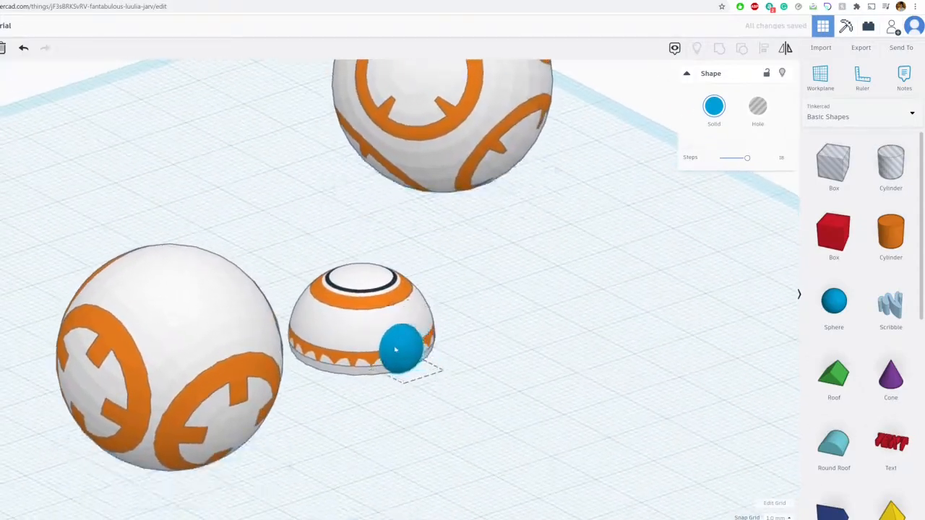
pyautogui.moveTo(401, 351); pyautogui.dragTo(393, 329)
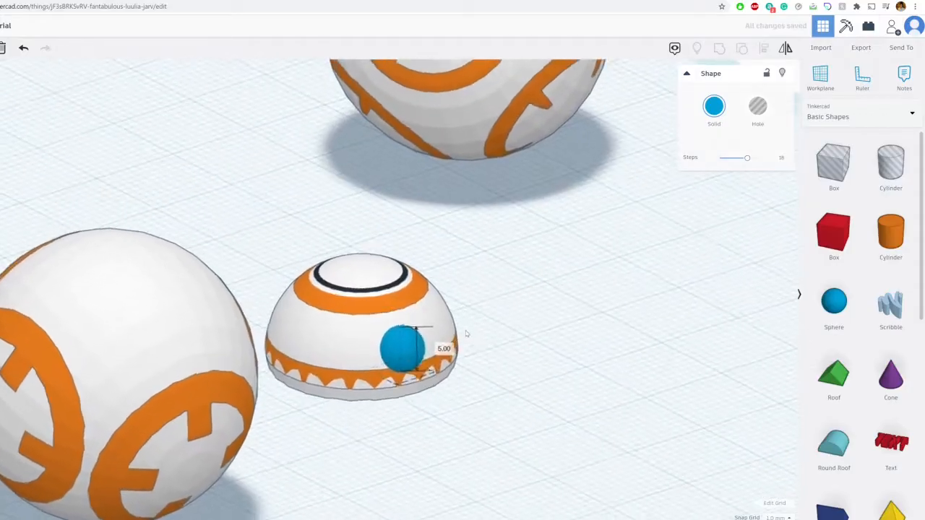
pyautogui.click(713, 106)
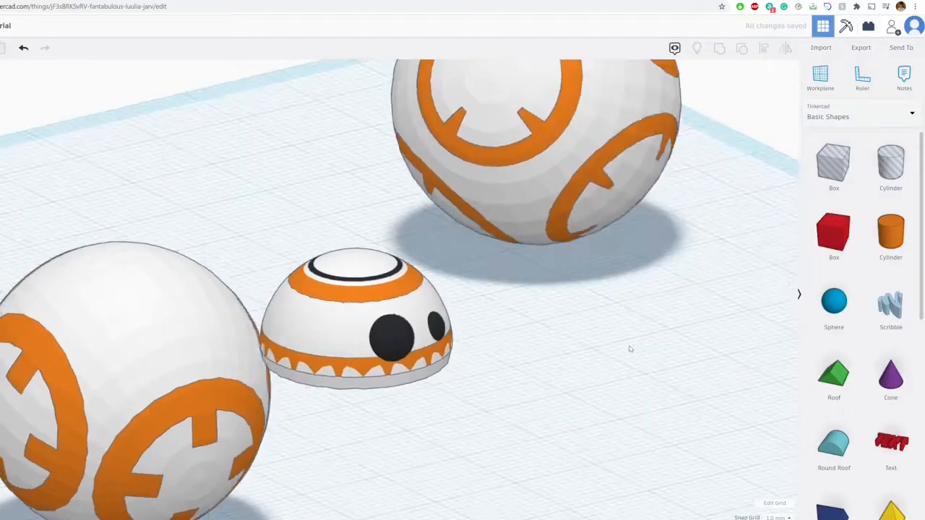
pyautogui.click(890, 231)
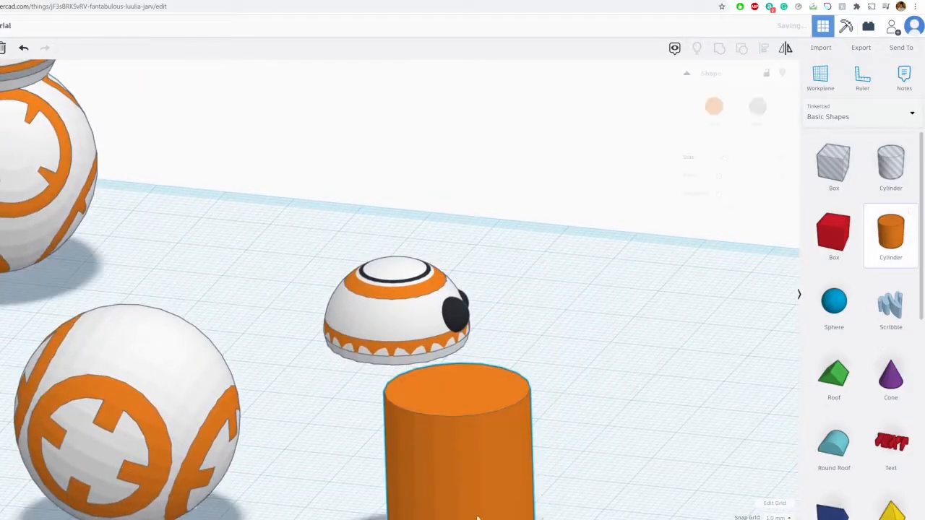
# Step: Make two thin cylinders, stand them on the dome top and colour them black as antennas
pyautogui.click(455, 419)
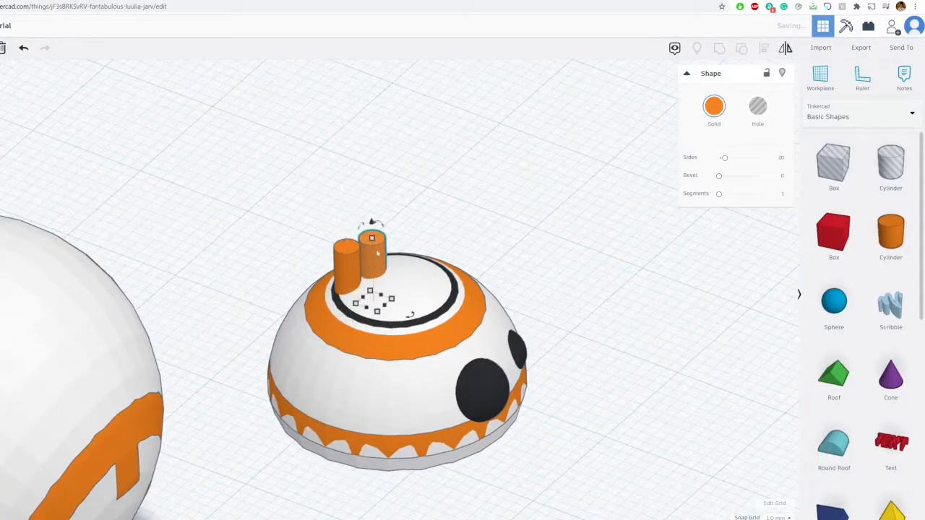
pyautogui.click(713, 106)
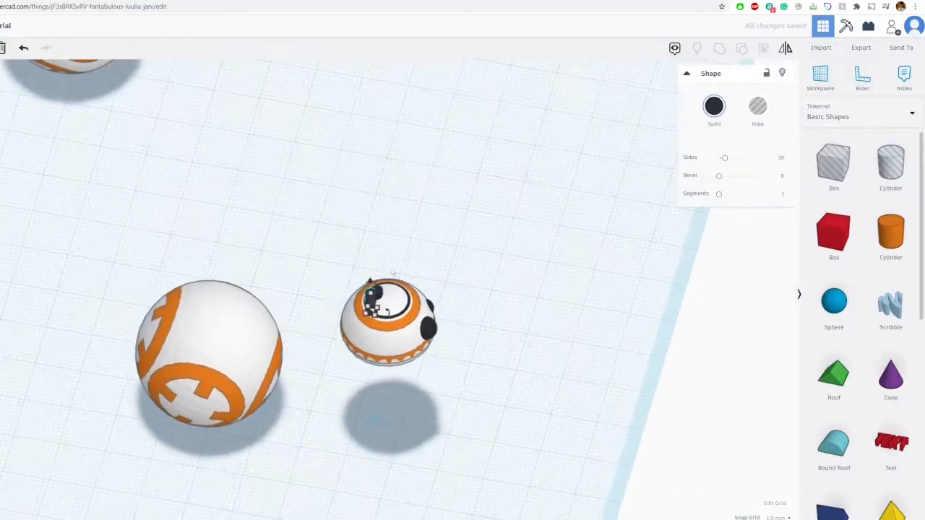
# Step: Raise the banded head and move it onto the second sphere body, checking both droids
pyautogui.click(390, 321)
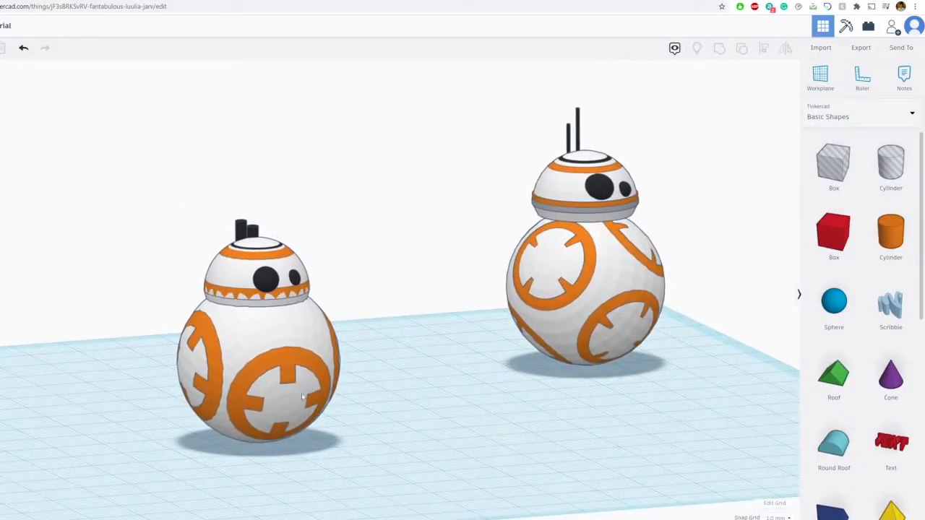
pyautogui.moveTo(469, 347)
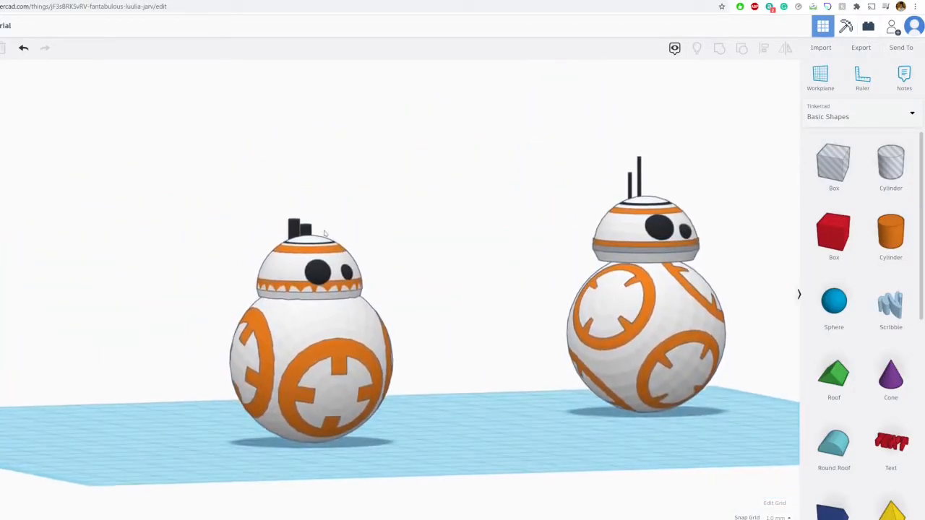
pyautogui.click(311, 253)
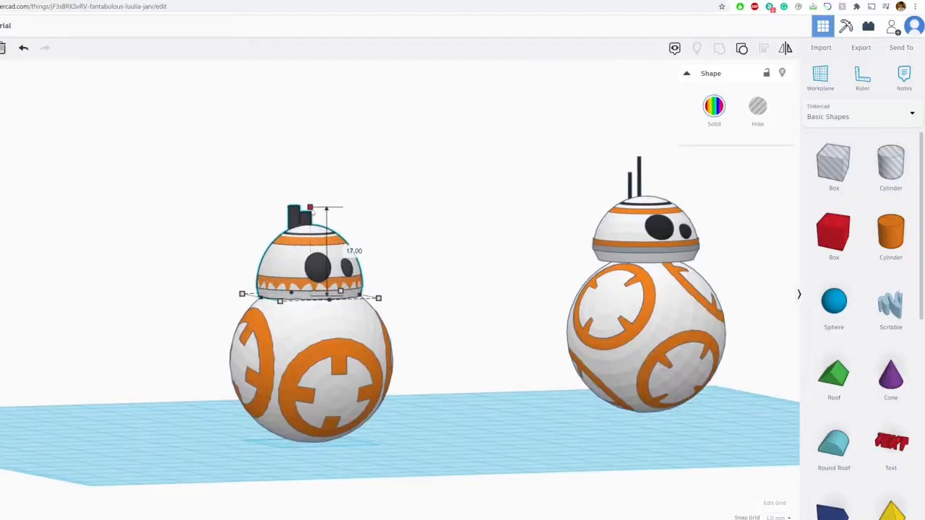